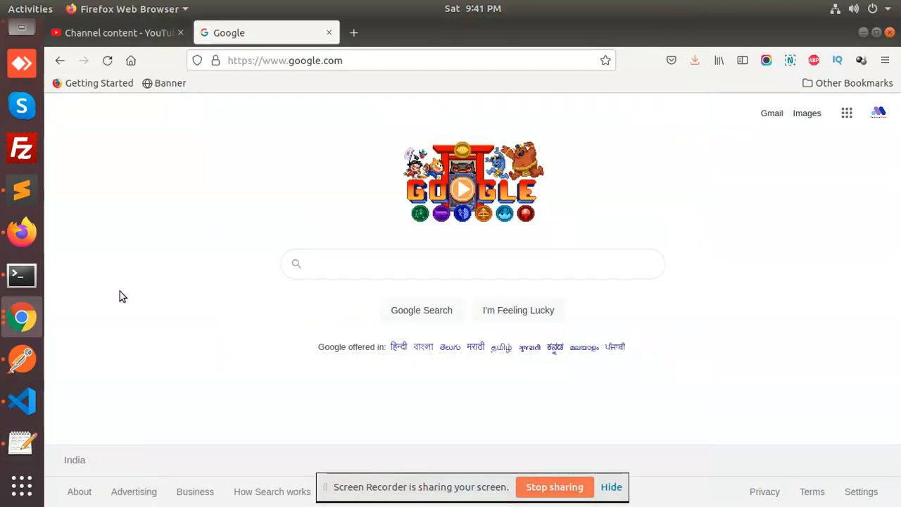
{"action": "mouse_move", "coordinate": [22, 317]}
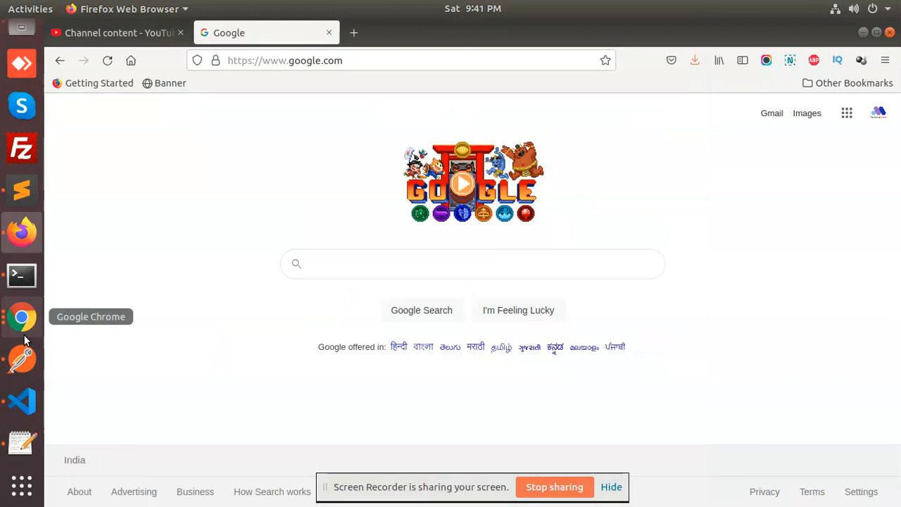
Step: Switch from Firefox to the open Magento error report in Text Editor
{"action": "left_click", "coordinate": [21, 443]}
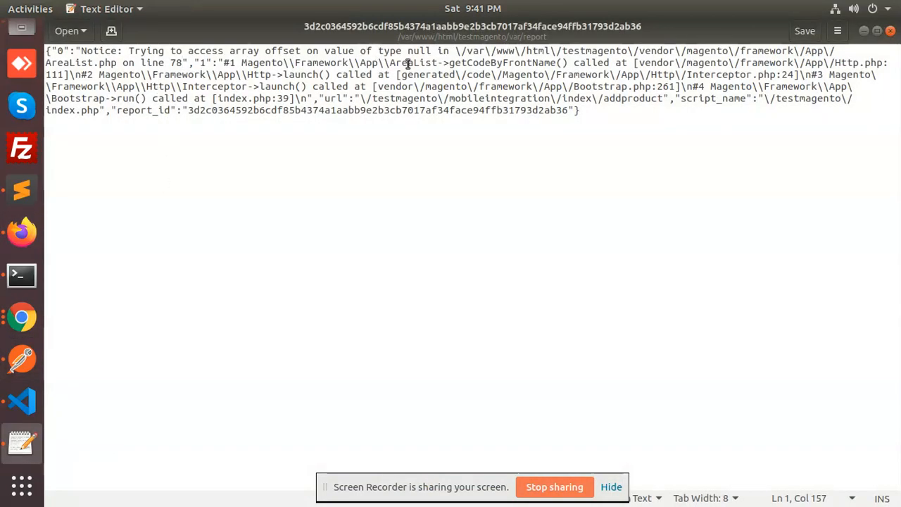
{"action": "mouse_move", "coordinate": [211, 74]}
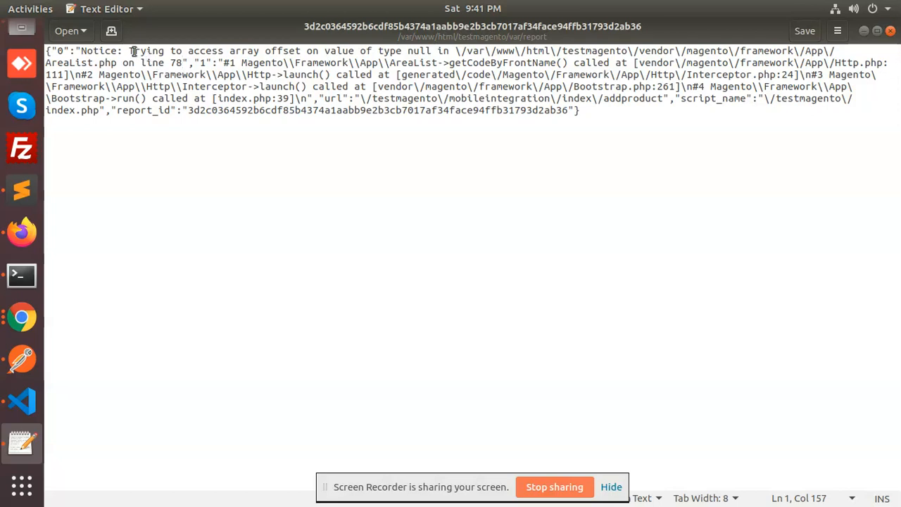
Step: Select the notice 'Trying to access array offset on value of type null' in the report
{"action": "left_click_drag", "start_coordinate": [128, 50], "coordinate": [433, 51]}
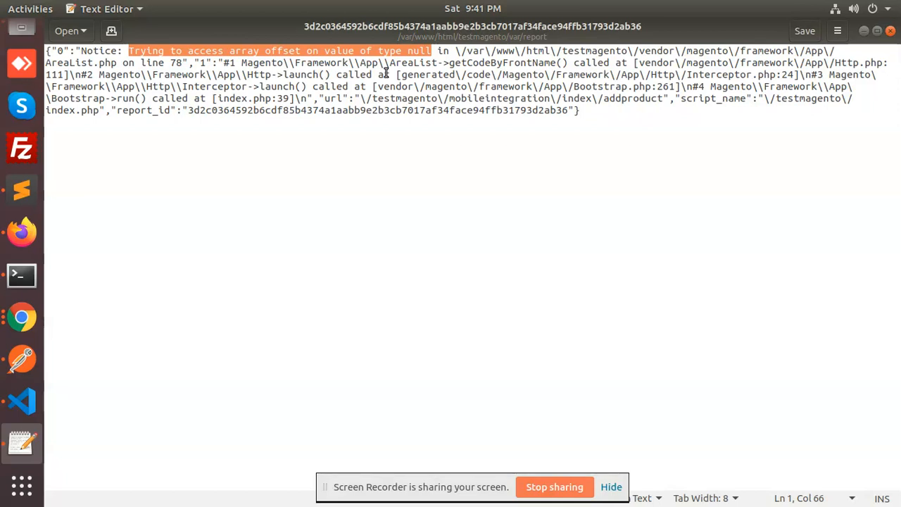
{"action": "mouse_move", "coordinate": [52, 177]}
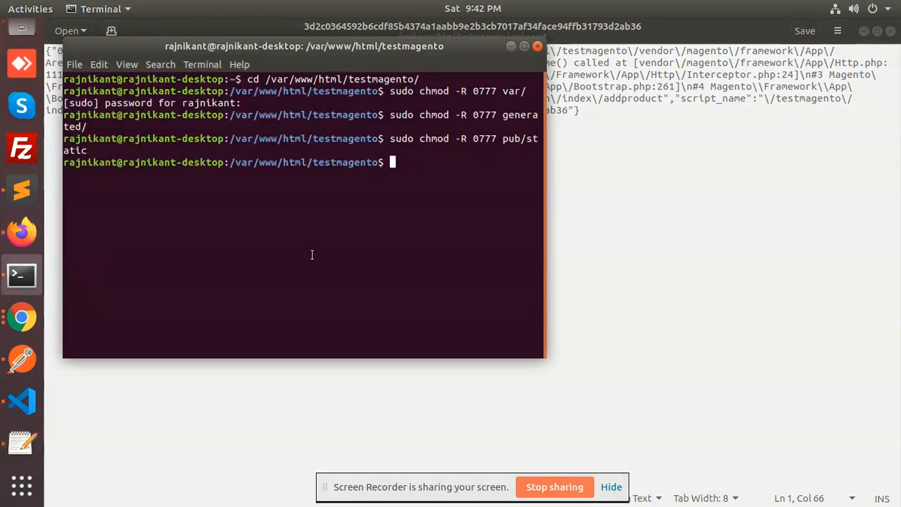
Step: Run php -v in the testmagento directory, showing PHP 7.4.21 (cli)
{"action": "type", "text": "php -"}
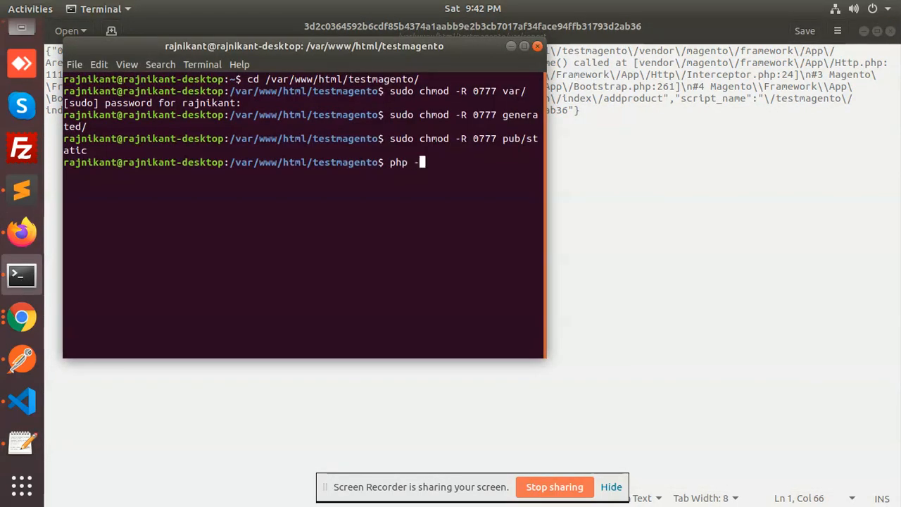
{"action": "type", "text": "v"}
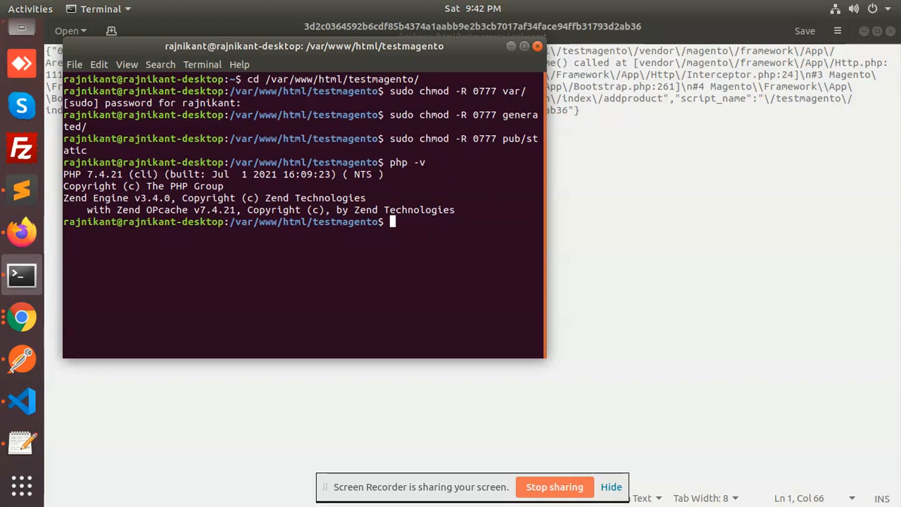
{"action": "mouse_move", "coordinate": [21, 231]}
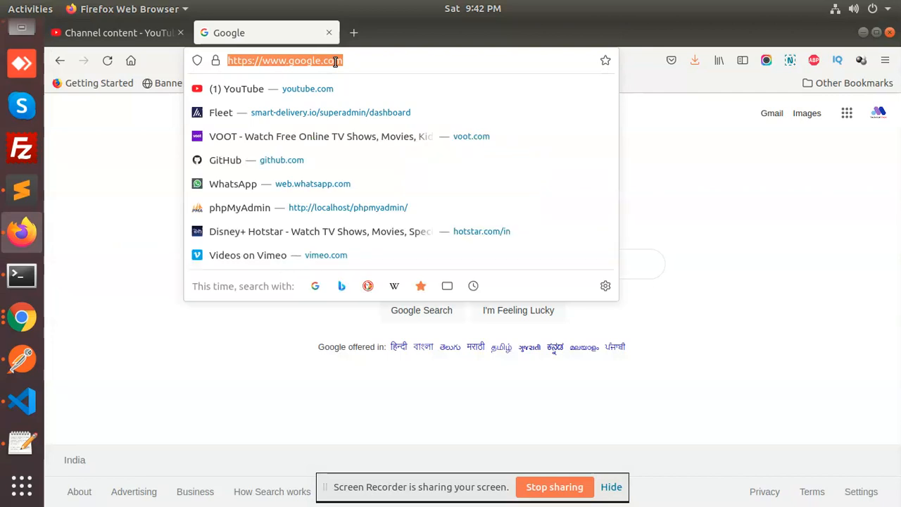
Step: Search Google for 'switch php version', correcting the misspelled query
{"action": "type", "text": "swtchvrso"}
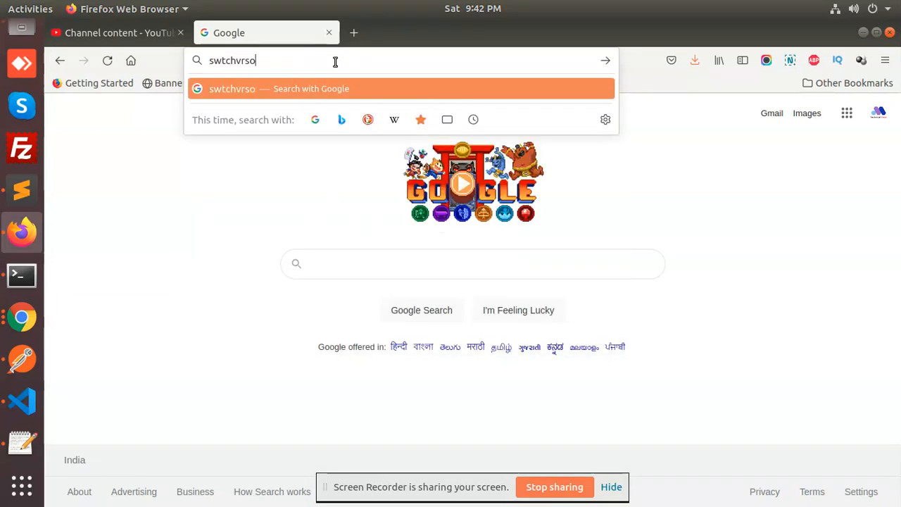
{"action": "key", "text": "BackSpace"}
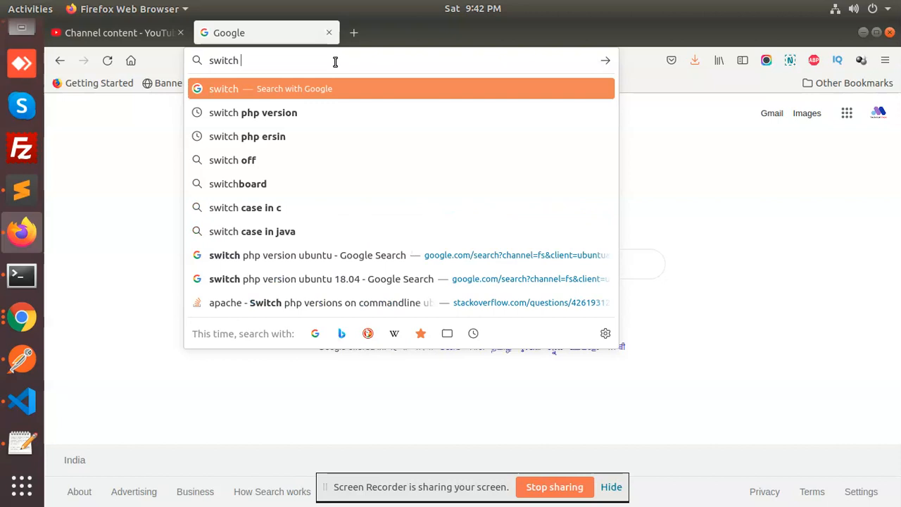
{"action": "type", "text": "ersion"}
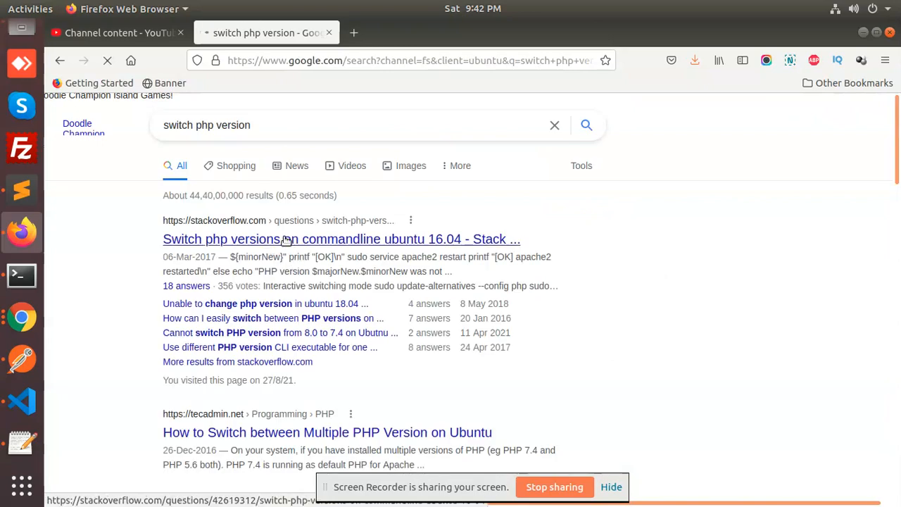
Step: Open the Stack Overflow answer listing update-alternatives commands in a new tab
{"action": "left_click", "coordinate": [341, 239]}
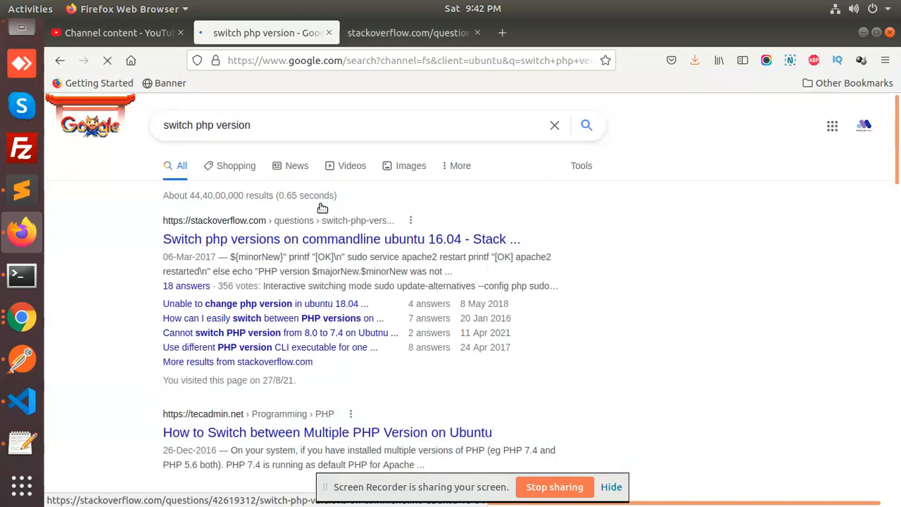
{"action": "left_click", "coordinate": [341, 239]}
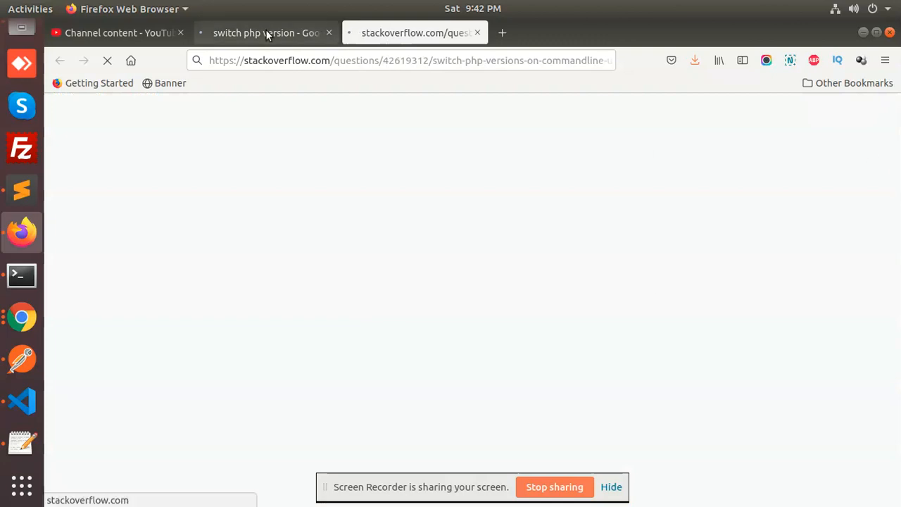
{"action": "left_click", "coordinate": [266, 32]}
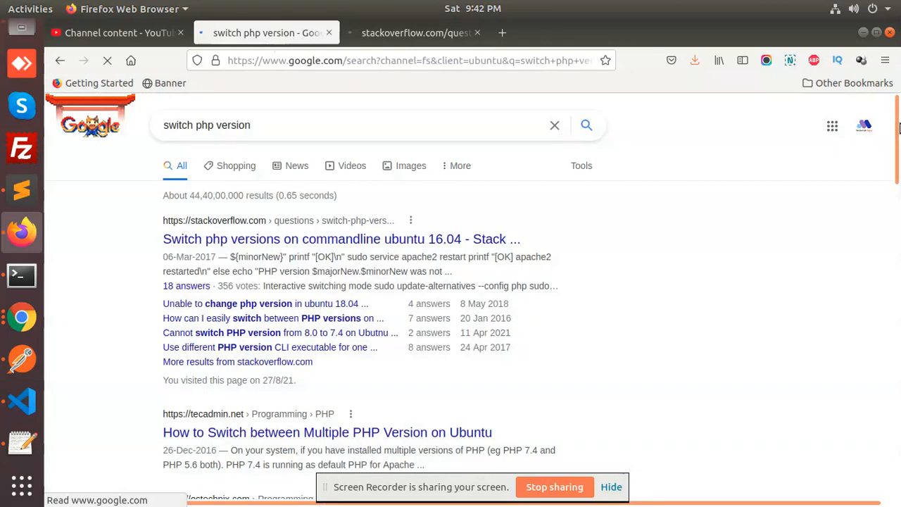
{"action": "scroll", "scroll_direction": "down", "scroll_amount": 3}
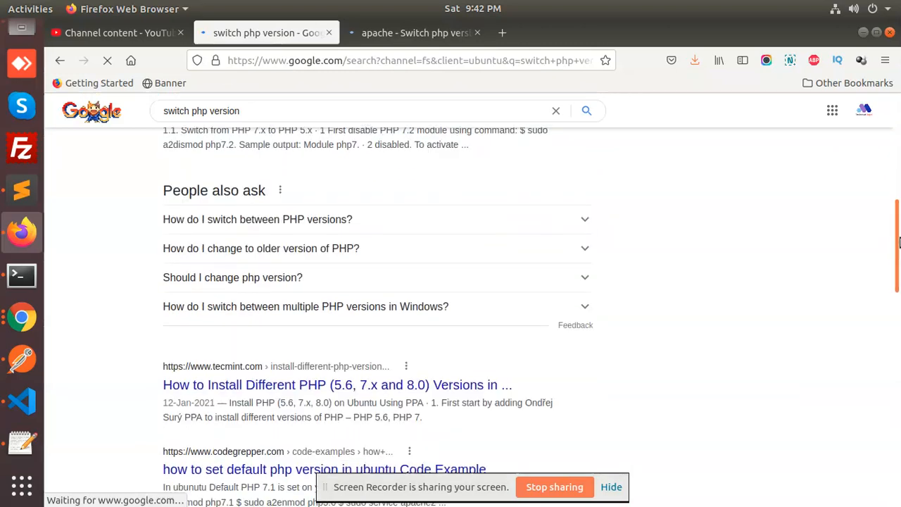
{"action": "left_click", "coordinate": [416, 33]}
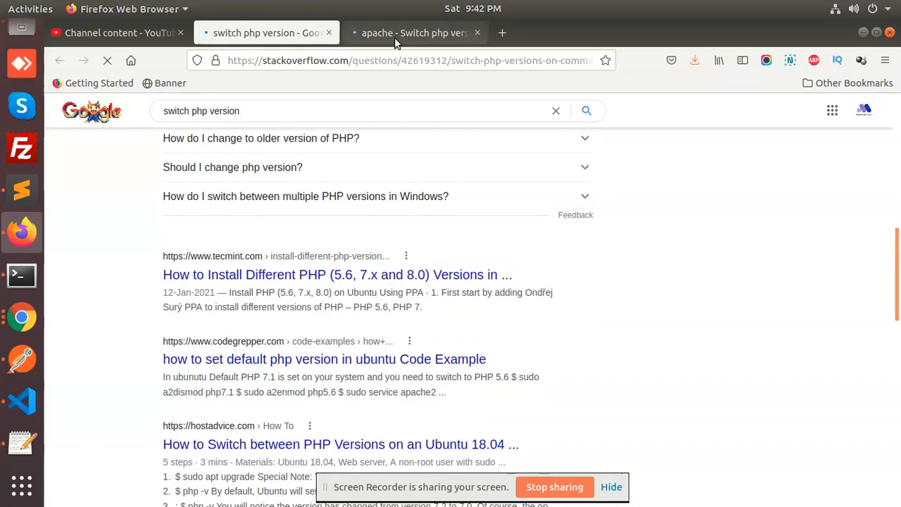
{"action": "left_click", "coordinate": [415, 33]}
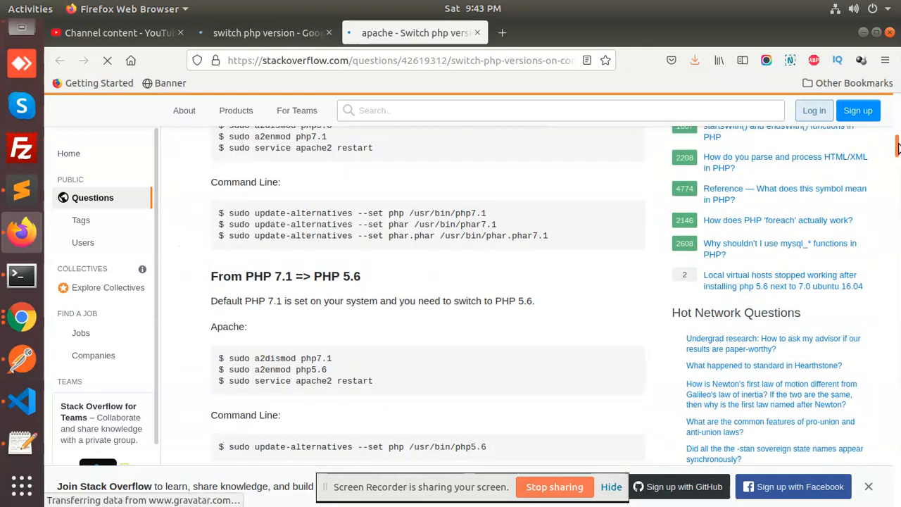
Step: Cancel the stray terminal line and select 'sudo update-alternatives --config php' in the answer
{"action": "scroll", "scroll_direction": "down", "scroll_amount": 3}
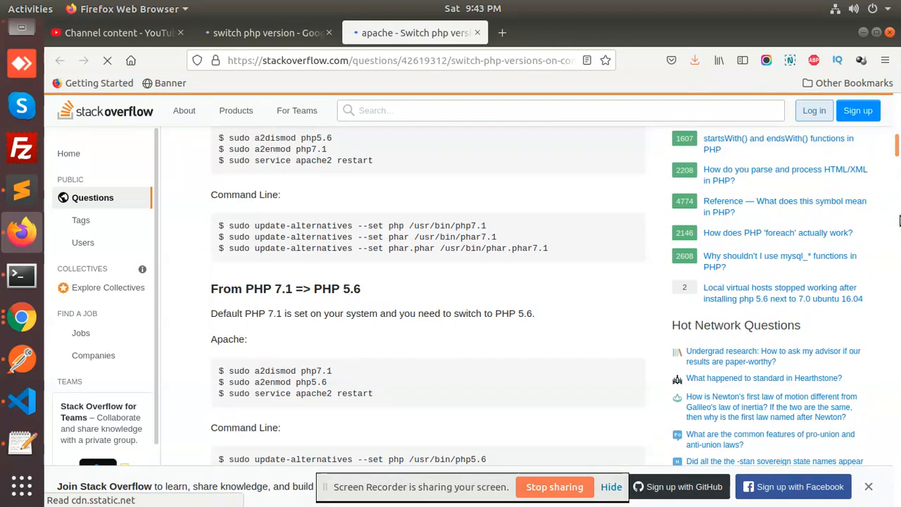
{"action": "scroll", "scroll_direction": "up", "scroll_amount": 3}
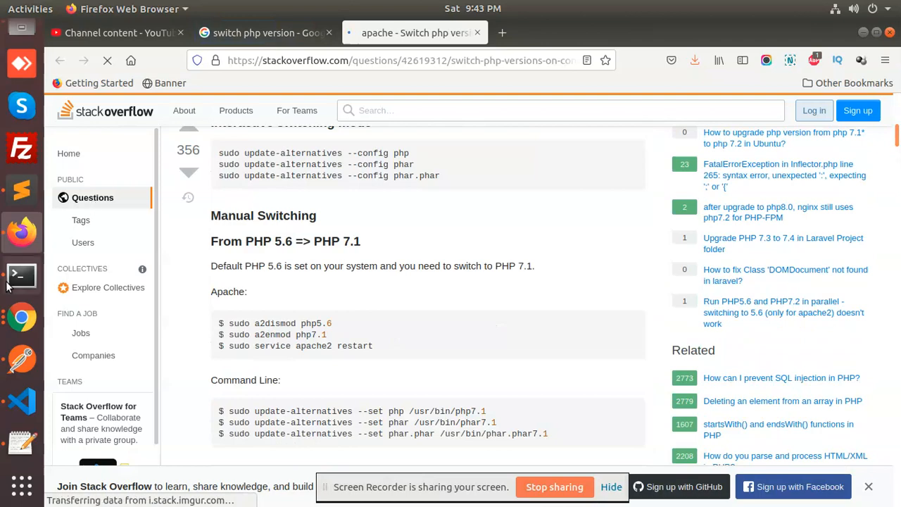
{"action": "right_click", "coordinate": [285, 284]}
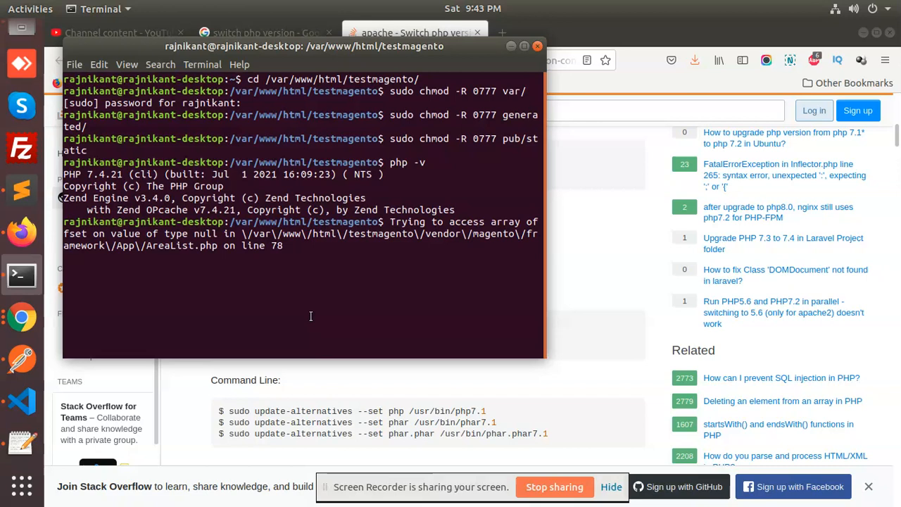
{"action": "mouse_move", "coordinate": [311, 316]}
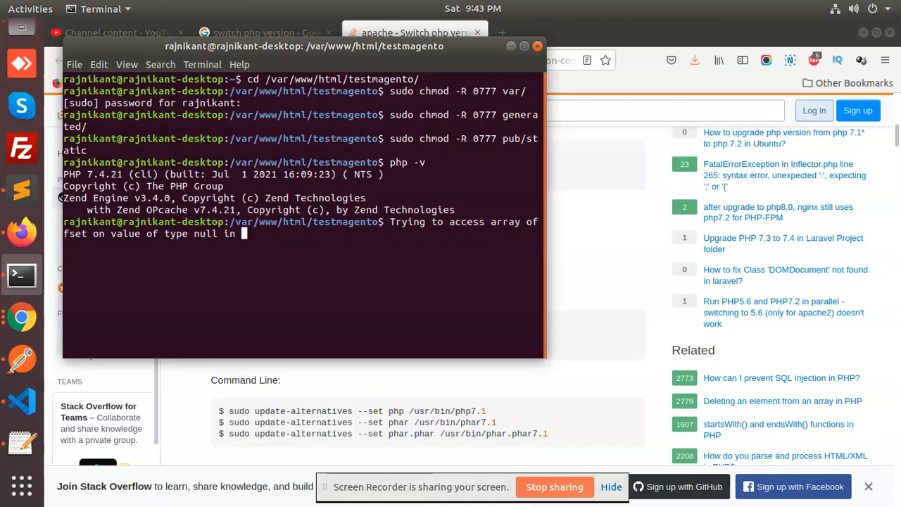
{"action": "key", "text": "ctrl+c"}
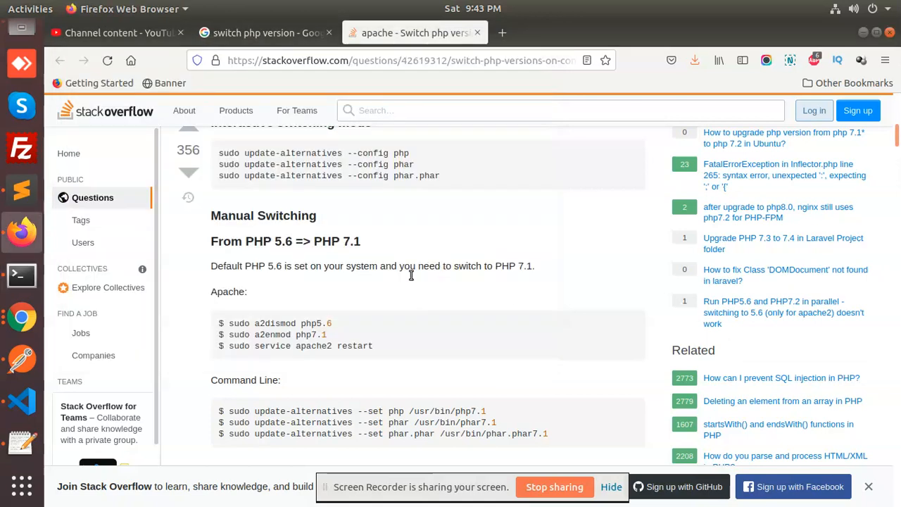
{"action": "triple_click", "coordinate": [313, 153]}
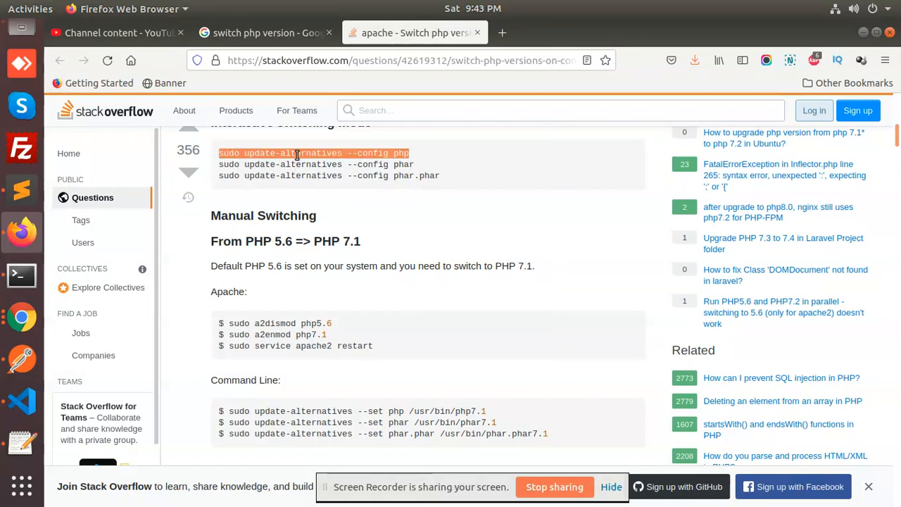
{"action": "mouse_move", "coordinate": [160, 215]}
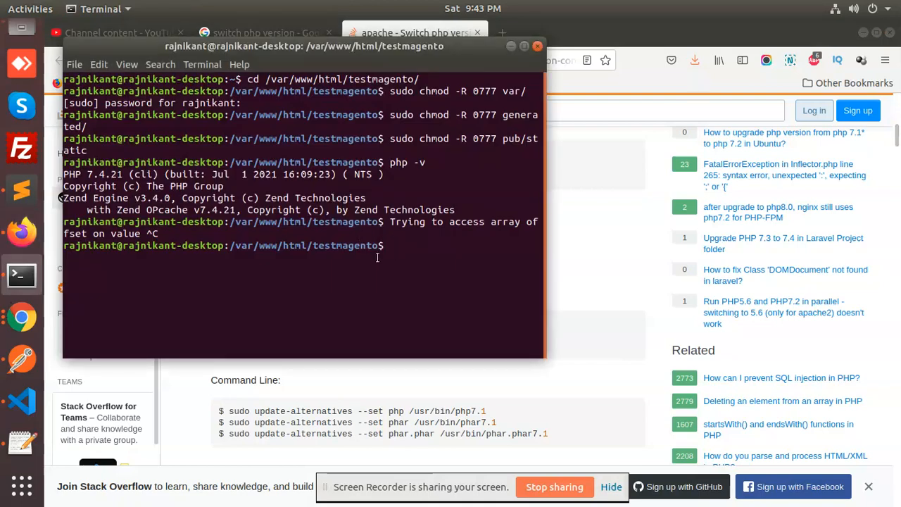
{"action": "mouse_move", "coordinate": [405, 298]}
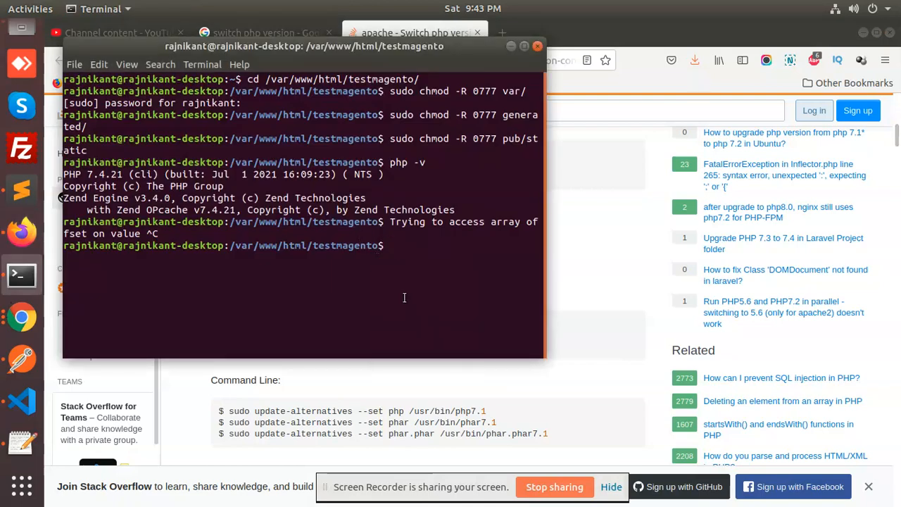
Step: Run 'sudo update-alternatives --config php' and choose selection 2, /usr/bin/php7.2
{"action": "type", "text": "sudo update-alternatives --config php"}
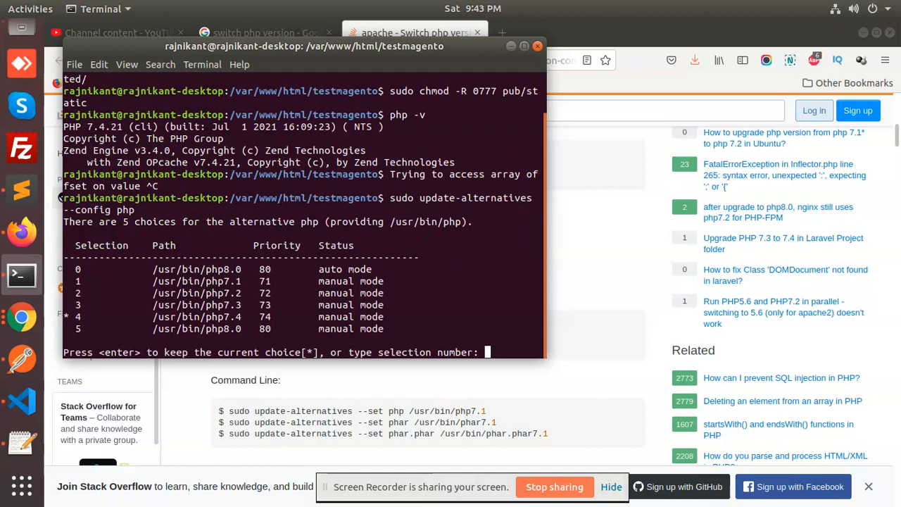
{"action": "type", "text": "2"}
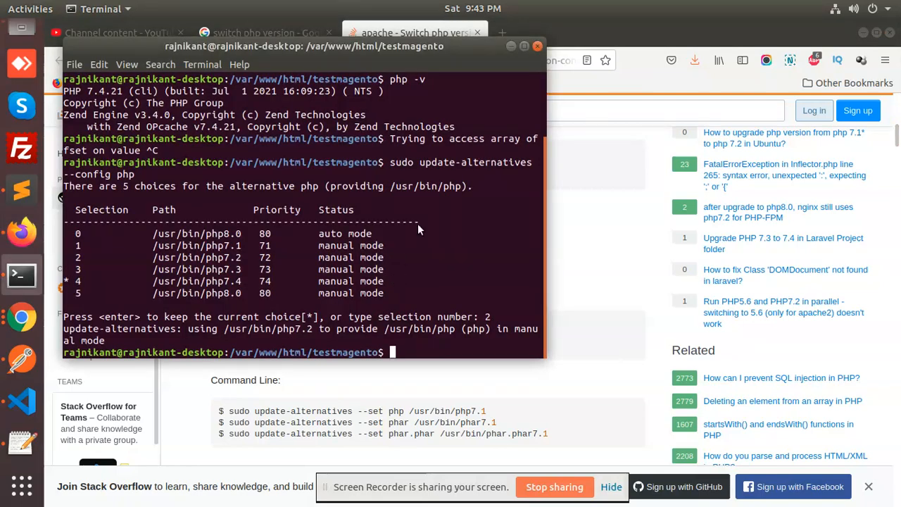
Step: Disable Apache's PHP 7.4 module with 'sudo a2dismod php7.4'
{"action": "type", "text": "sudo a2dismod php5.6"}
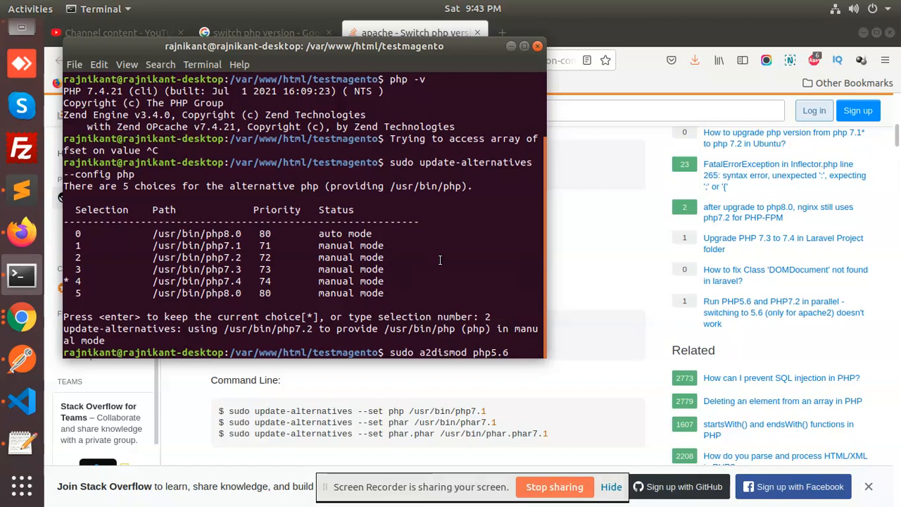
{"action": "key", "text": "BackSpace"}
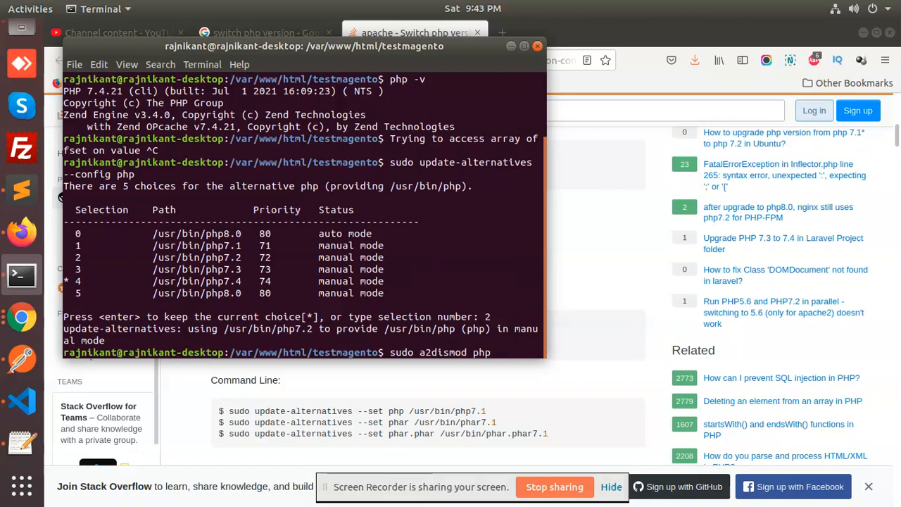
{"action": "type", "text": "7.4"}
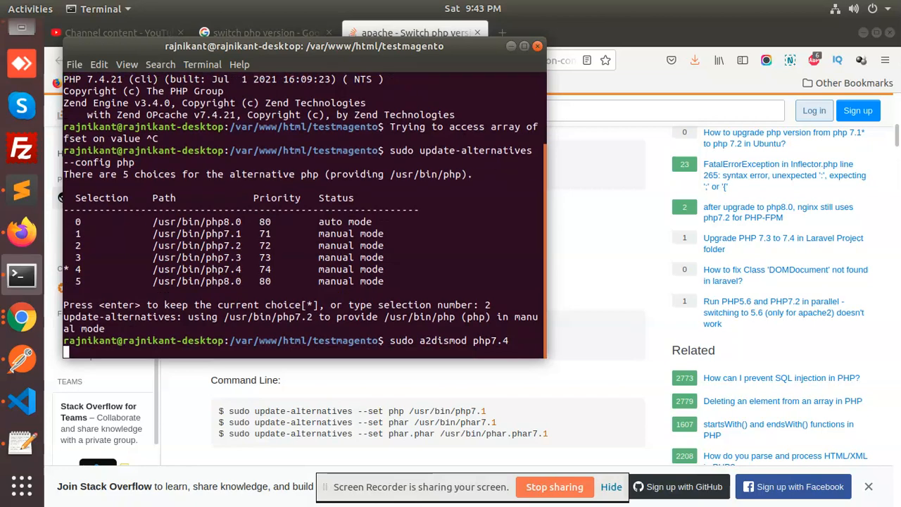
{"action": "key", "text": "Return"}
{"action": "type", "text": "sudo a2dismod php7"}
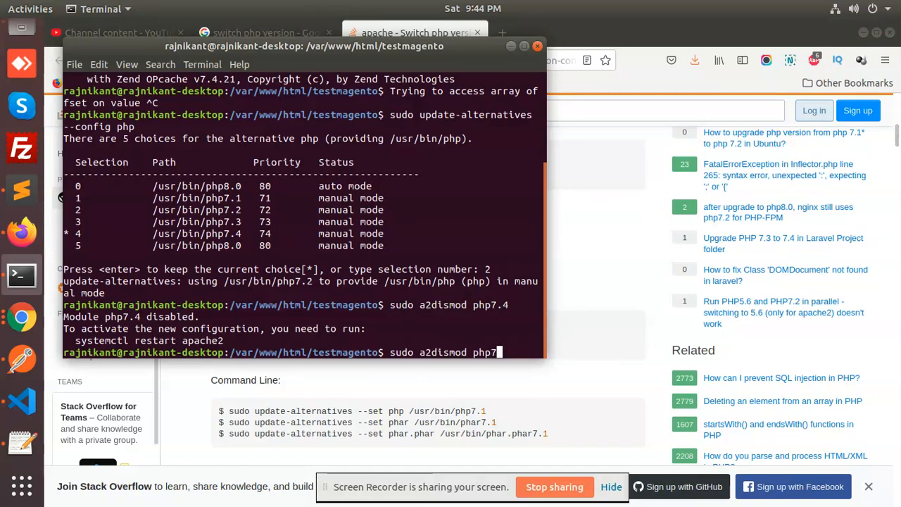
Step: Enable php7.2 with a2enmod, restart Apache, and confirm php -v reports 7.2.34
{"action": "type", "text": ".2"}
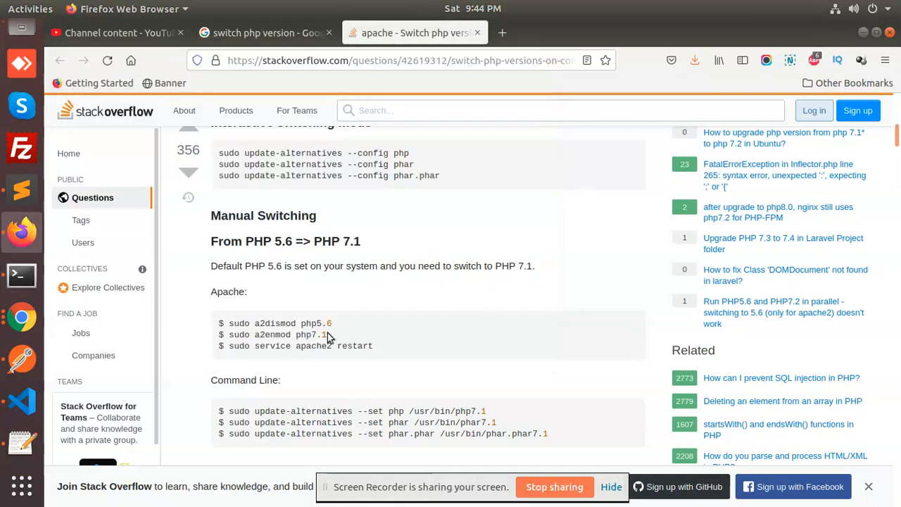
{"action": "mouse_move", "coordinate": [236, 335]}
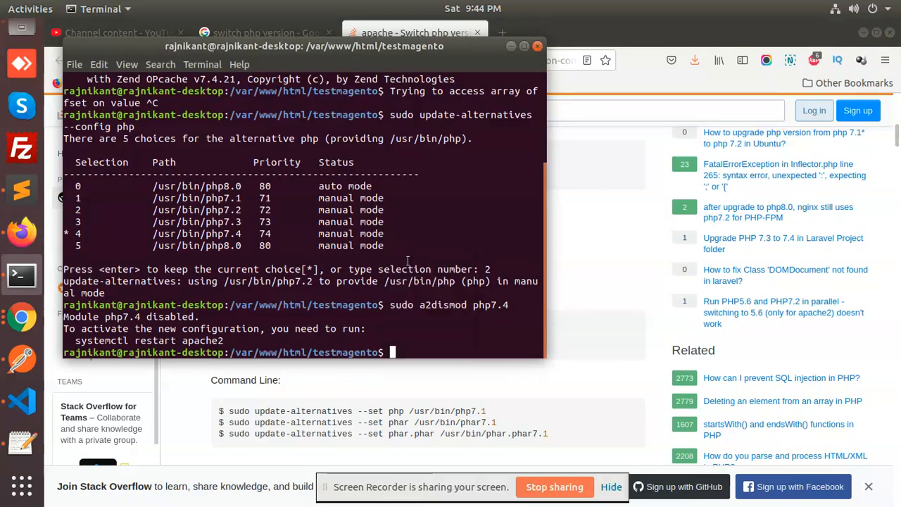
{"action": "type", "text": "sudo a2enmod php7.1"}
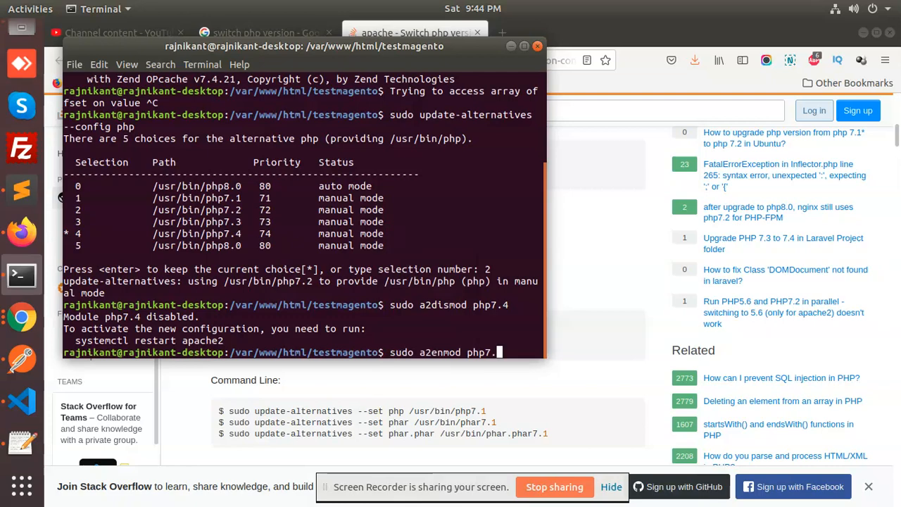
{"action": "type", "text": "2"}
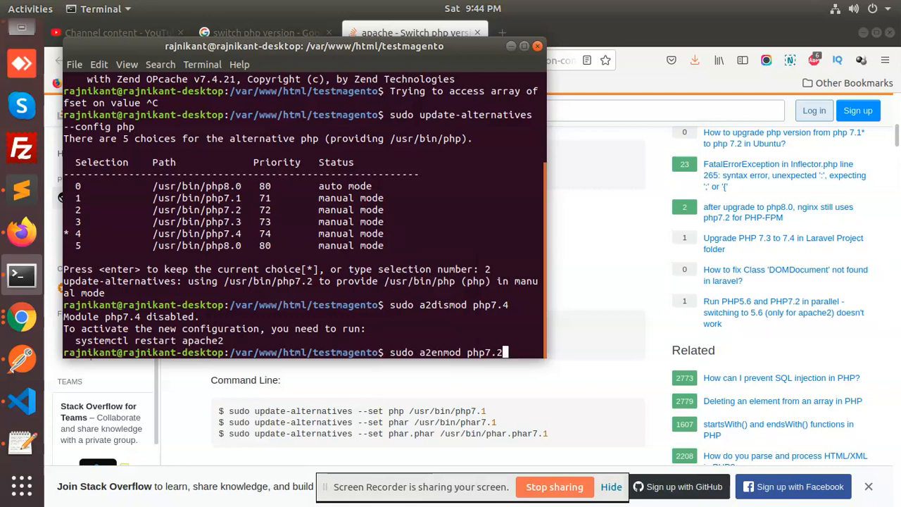
{"action": "key", "text": "Return"}
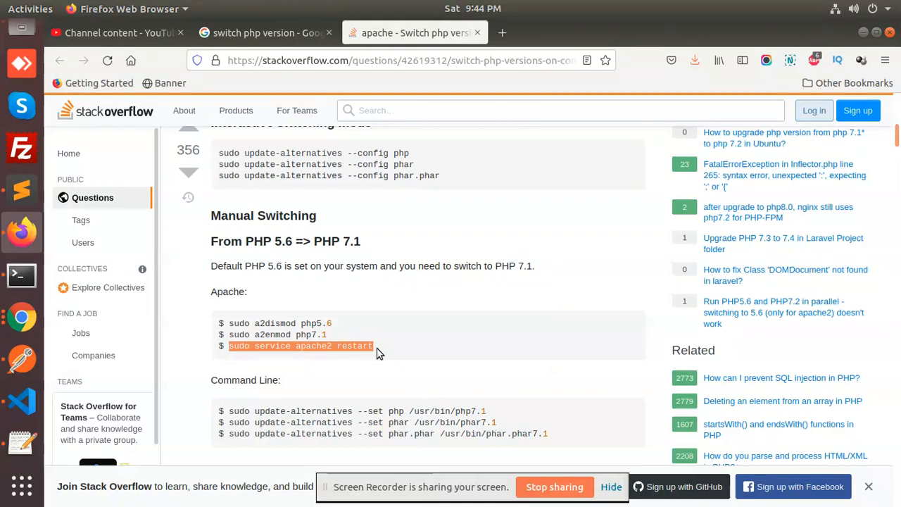
{"action": "mouse_move", "coordinate": [419, 270]}
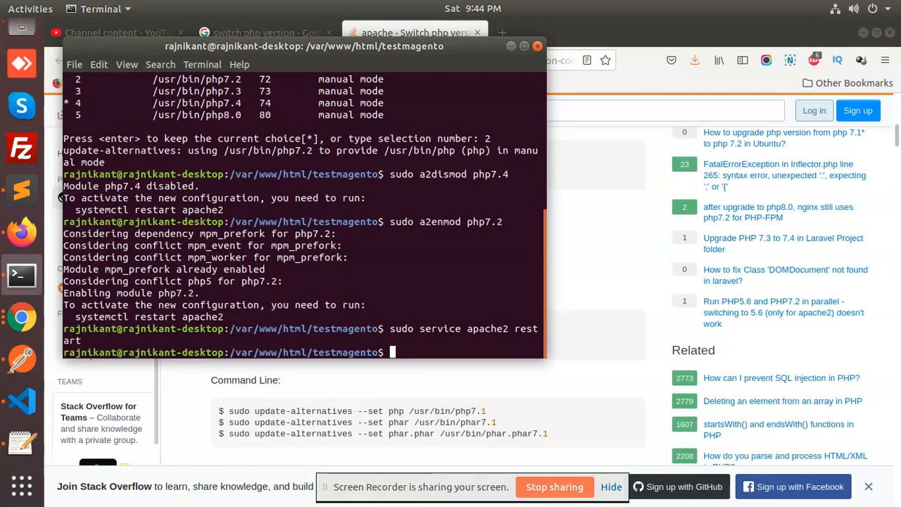
{"action": "type", "text": "php -v"}
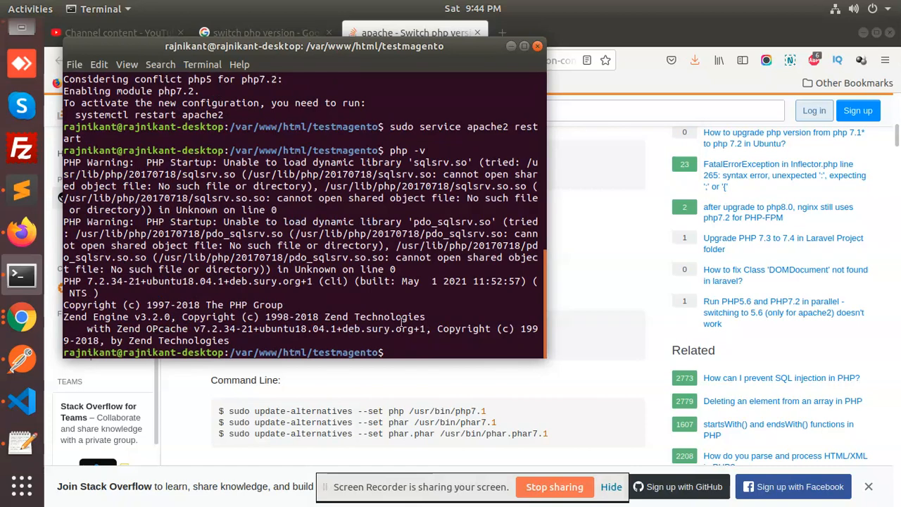
Step: Resend the GET addproduct request in Postman and view the 200 OK body as JSON
{"action": "left_click", "coordinate": [21, 358]}
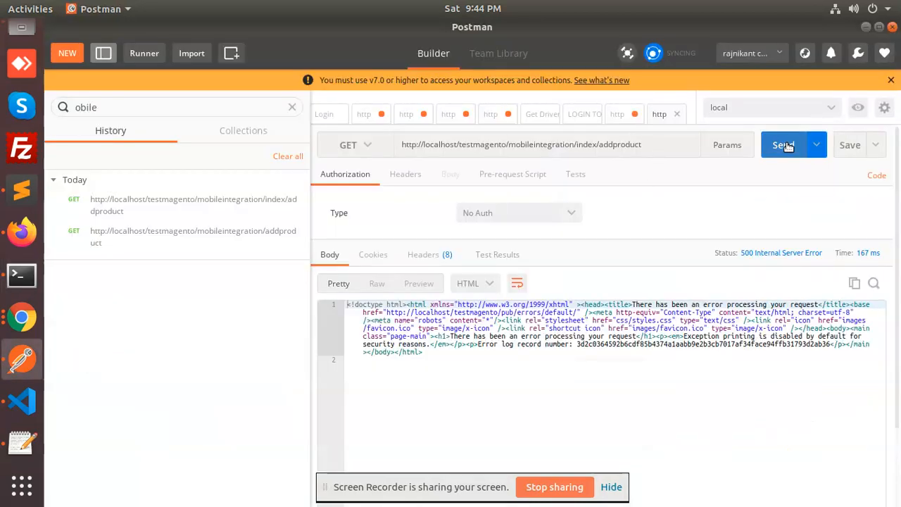
{"action": "left_click", "coordinate": [784, 144]}
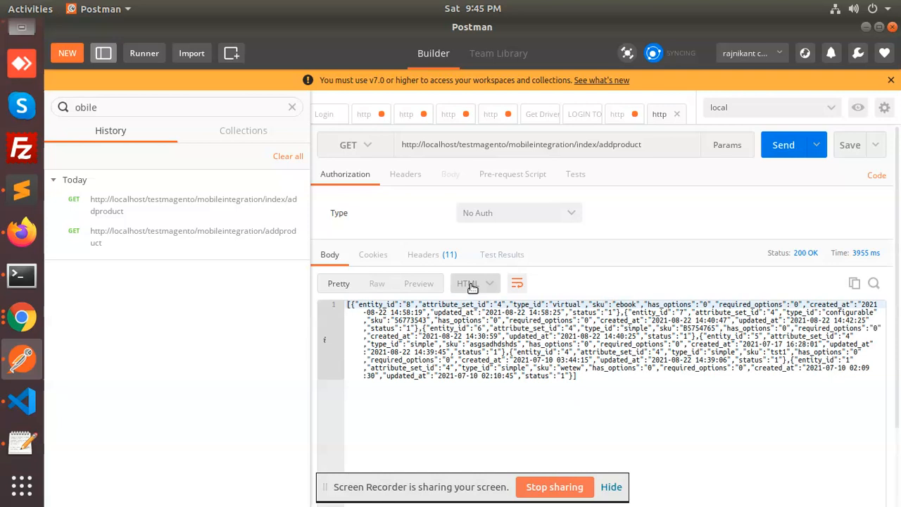
{"action": "left_click", "coordinate": [475, 283]}
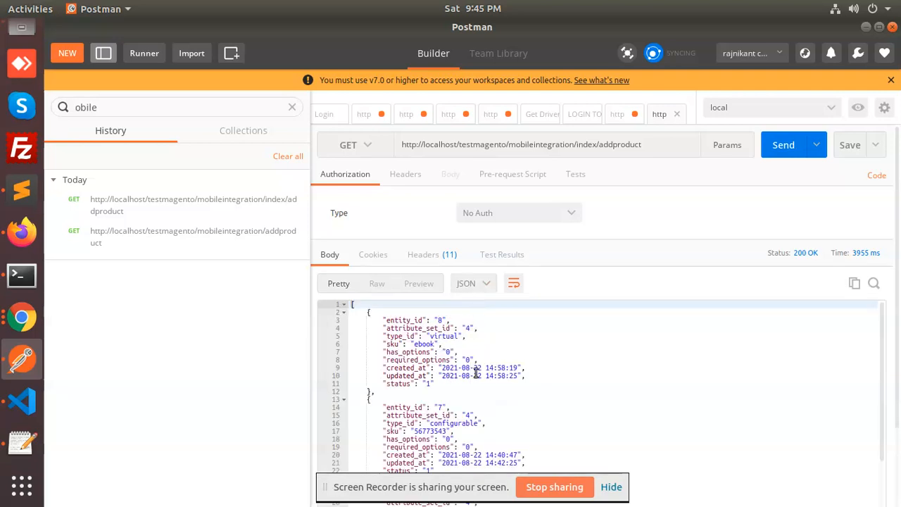